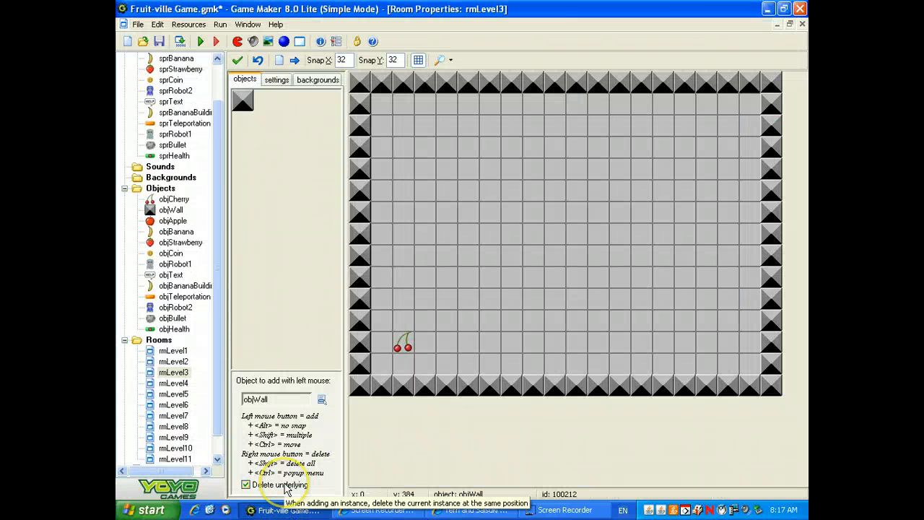
pyautogui.moveTo(517, 315)
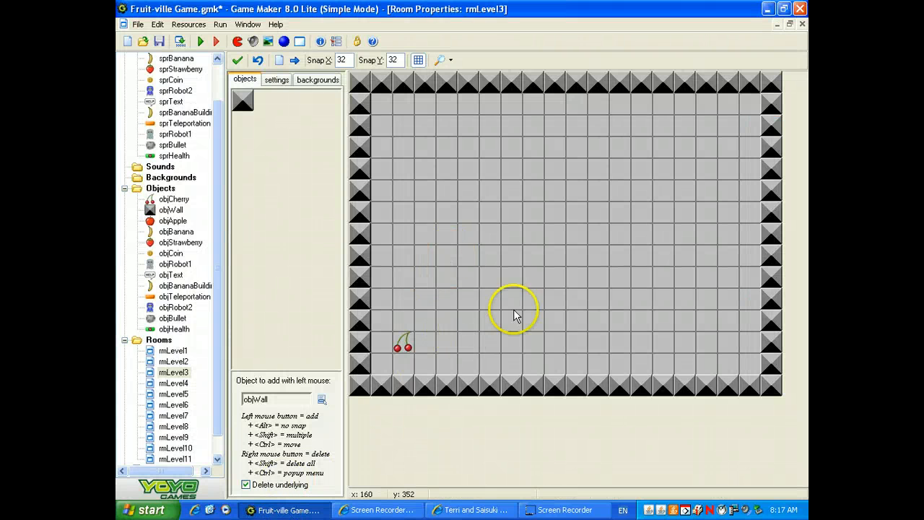
pyautogui.moveTo(739, 104)
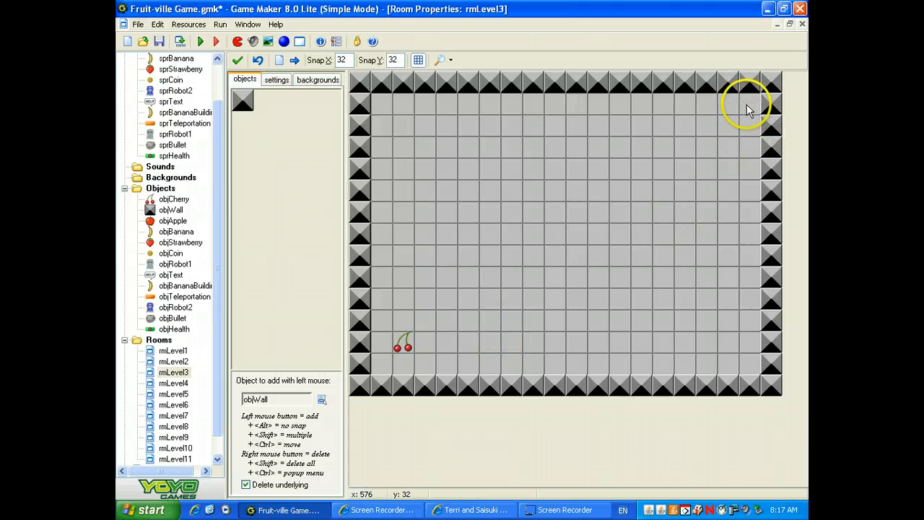
pyautogui.moveTo(589, 202)
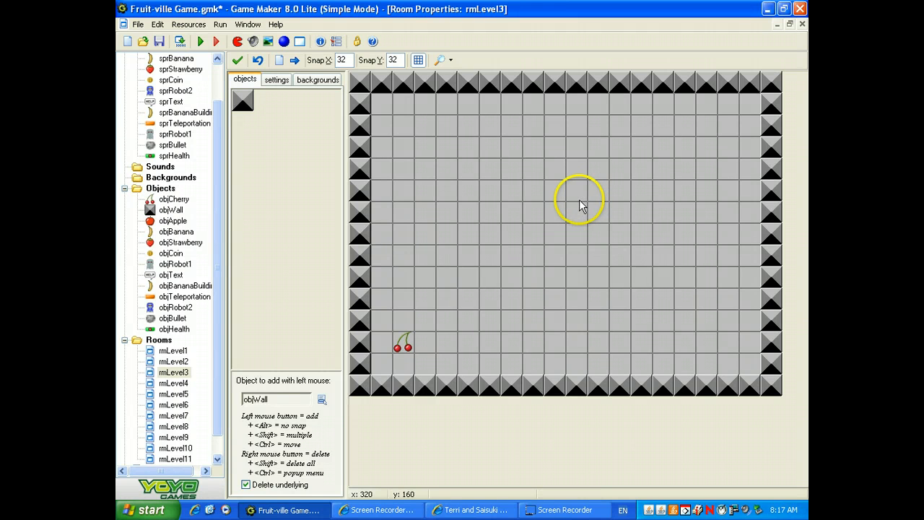
pyautogui.moveTo(467, 237)
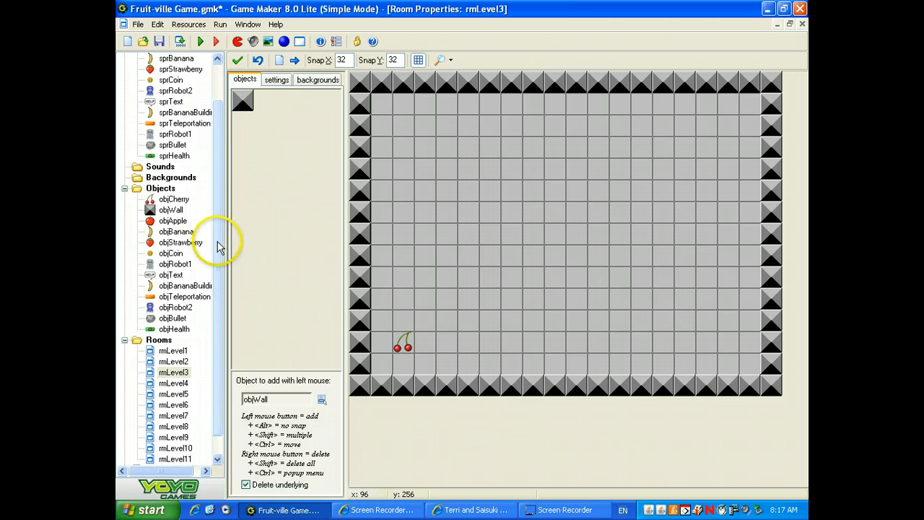
# - Place objTeleporation in the top-right grid cell of rmLevel3, then select objWall
pyautogui.click(185, 296)
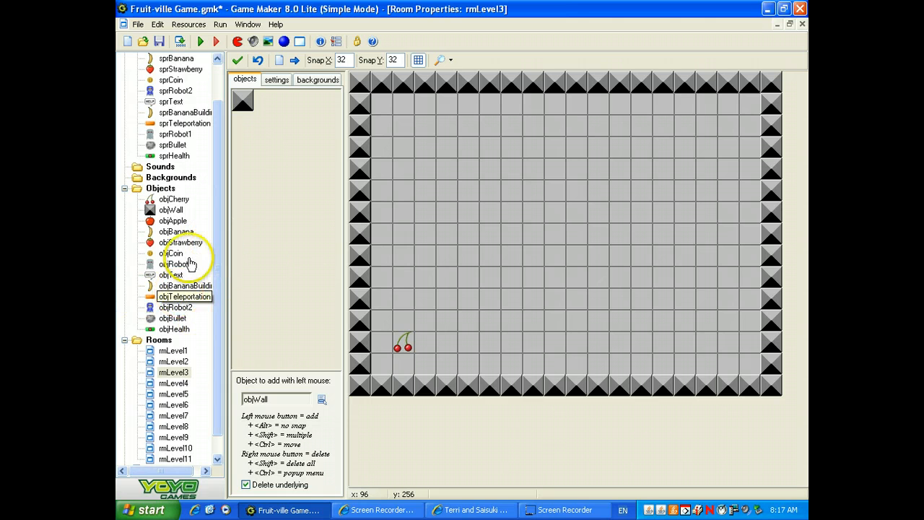
pyautogui.click(243, 98)
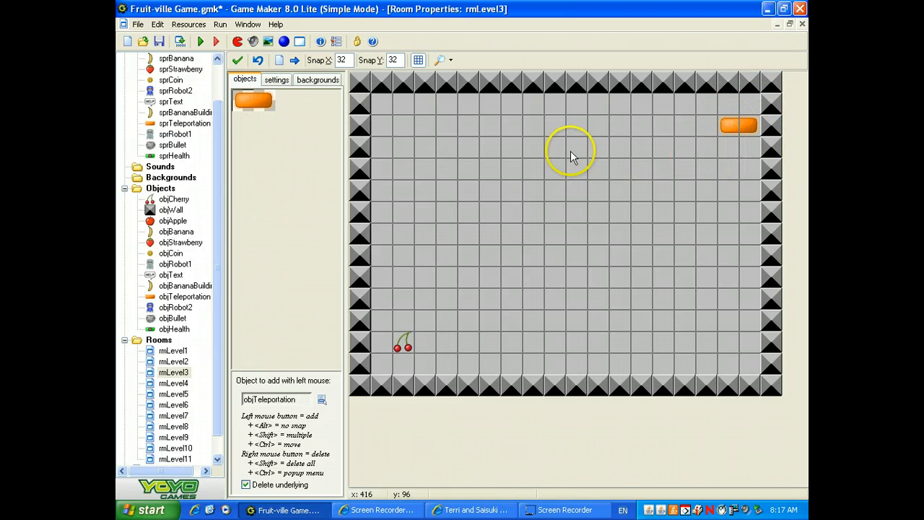
pyautogui.moveTo(224, 190)
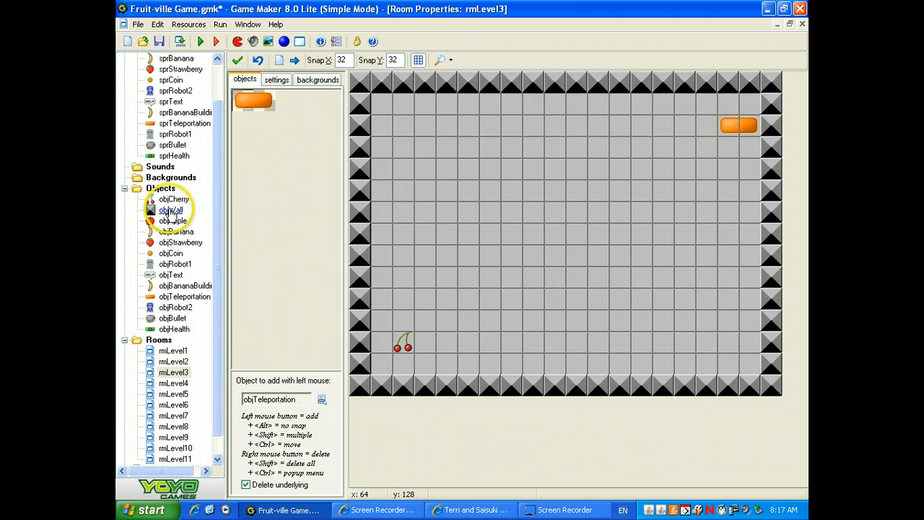
pyautogui.click(172, 211)
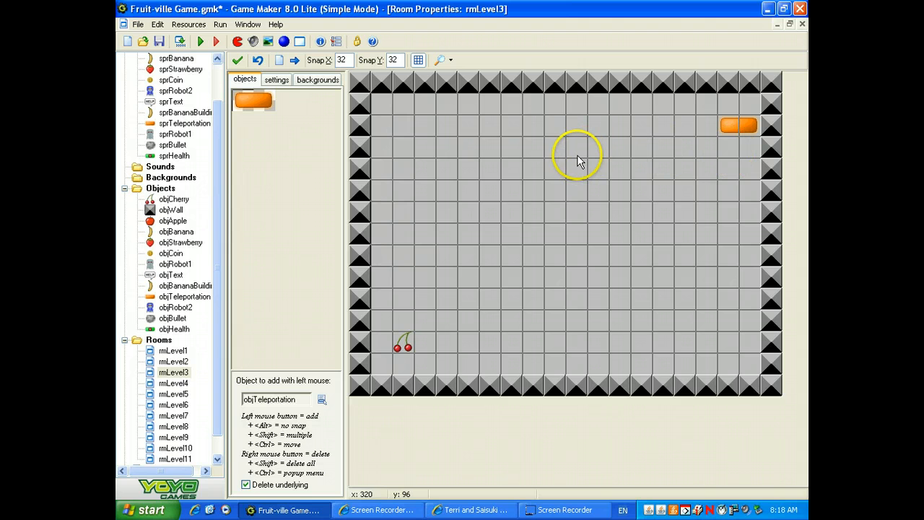
# - Duplicate objWall into objWall2 and paint objWall2 blocks enclosing the teleporter
pyautogui.rightClick(171, 210)
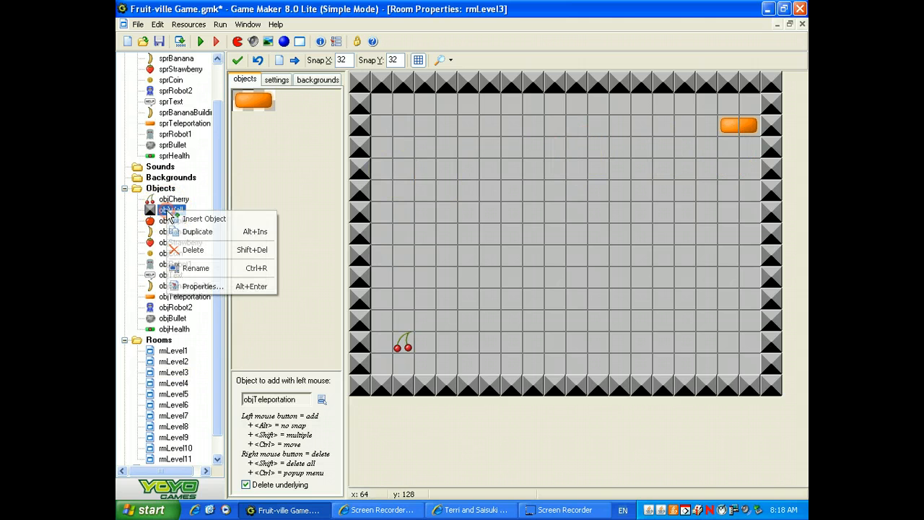
pyautogui.click(205, 219)
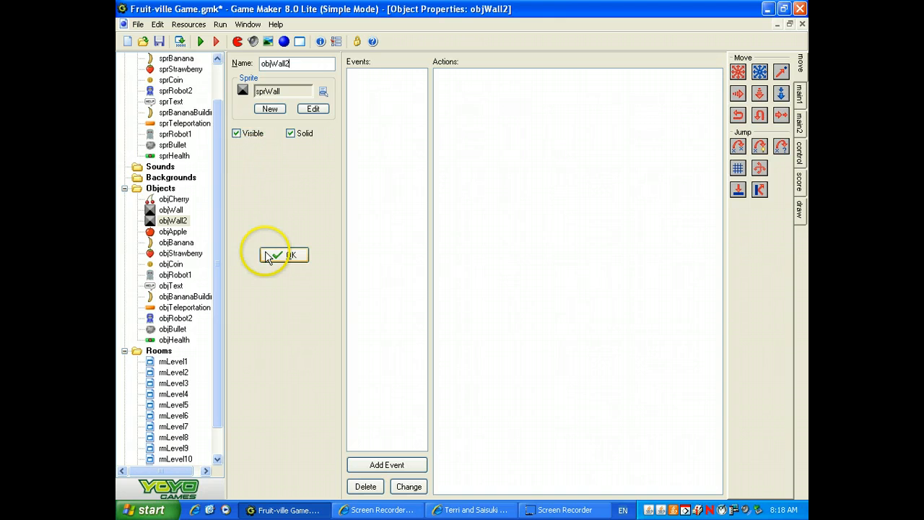
pyautogui.click(283, 254)
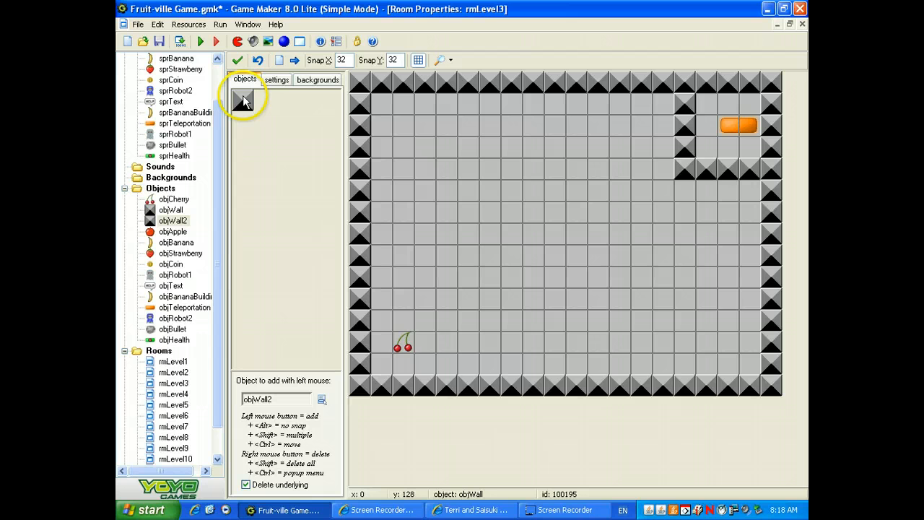
# - Place six objRobot1 instances across the open floor of rmLevel3
pyautogui.click(246, 96)
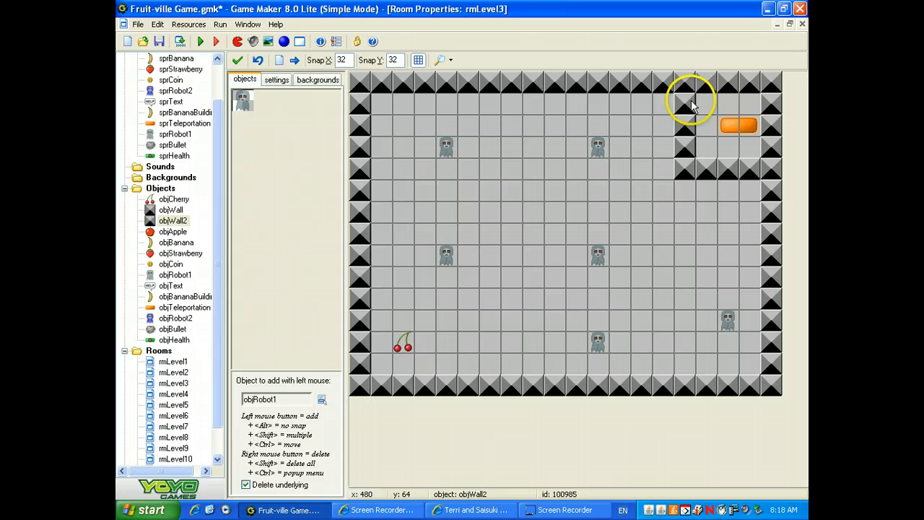
pyautogui.moveTo(517, 189)
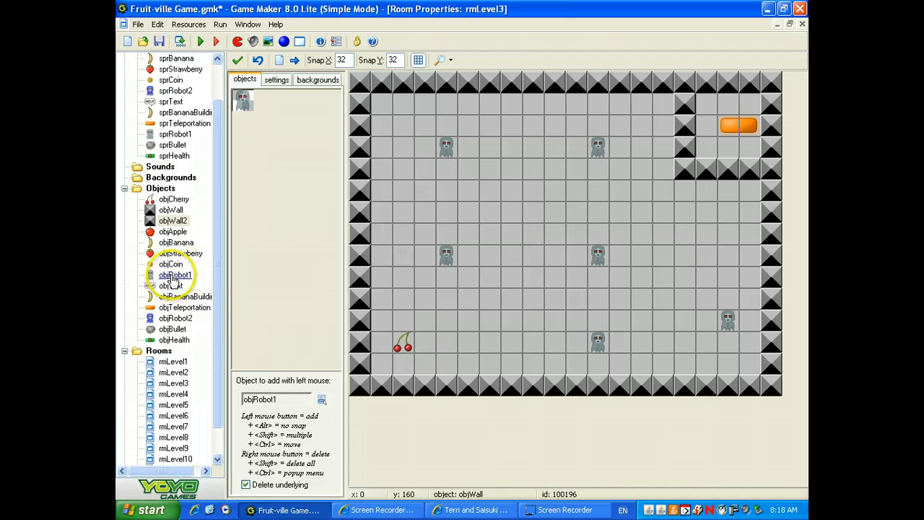
# - Show objRobot1's objBullet collision event with the control action palette visible
pyautogui.doubleClick(176, 275)
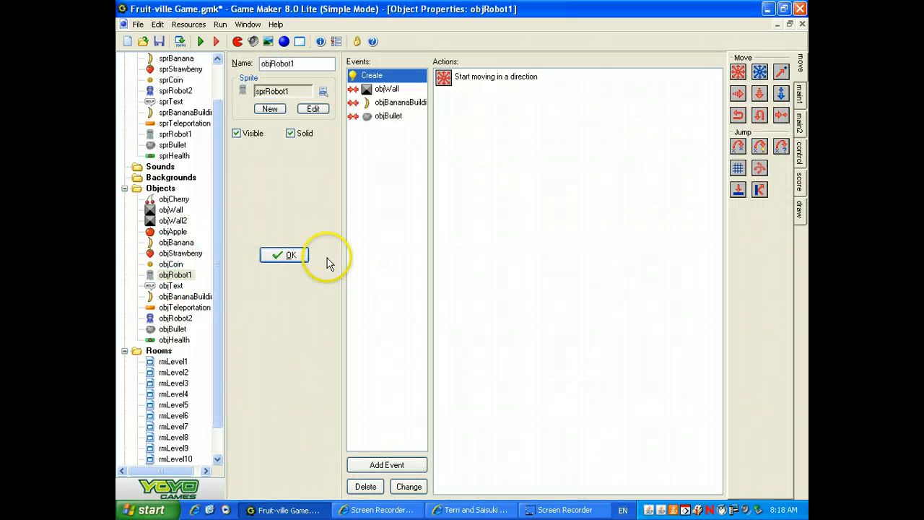
pyautogui.click(387, 465)
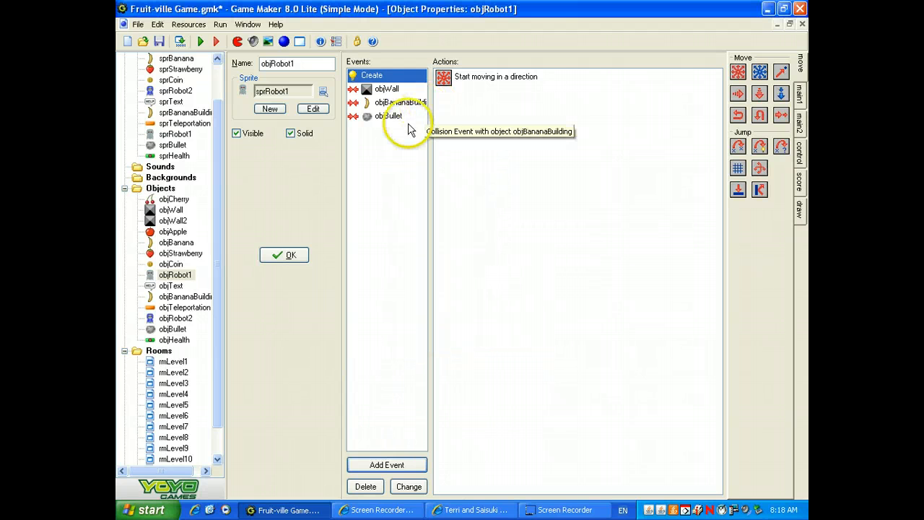
pyautogui.click(390, 115)
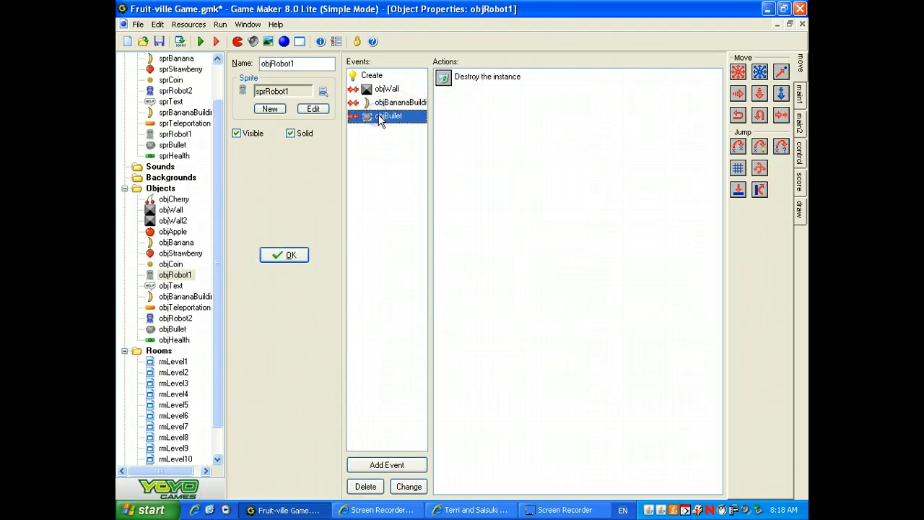
pyautogui.moveTo(444, 78)
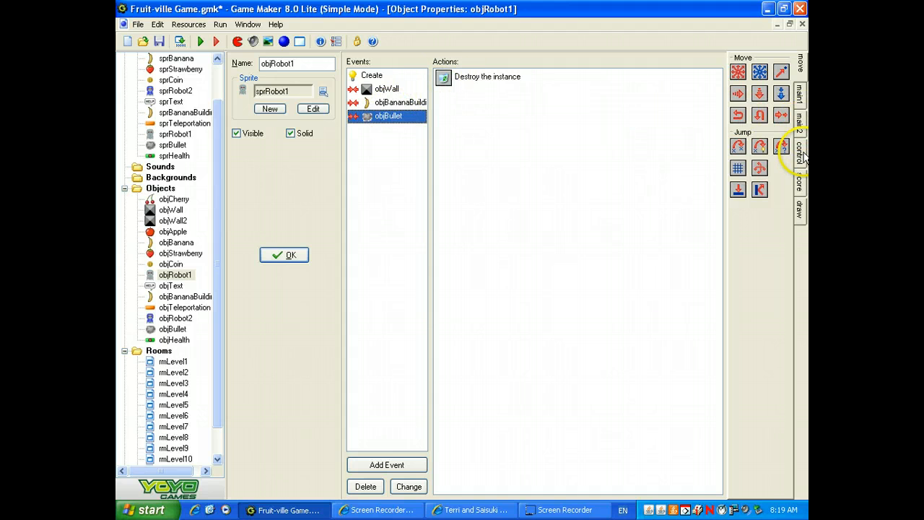
pyautogui.click(800, 151)
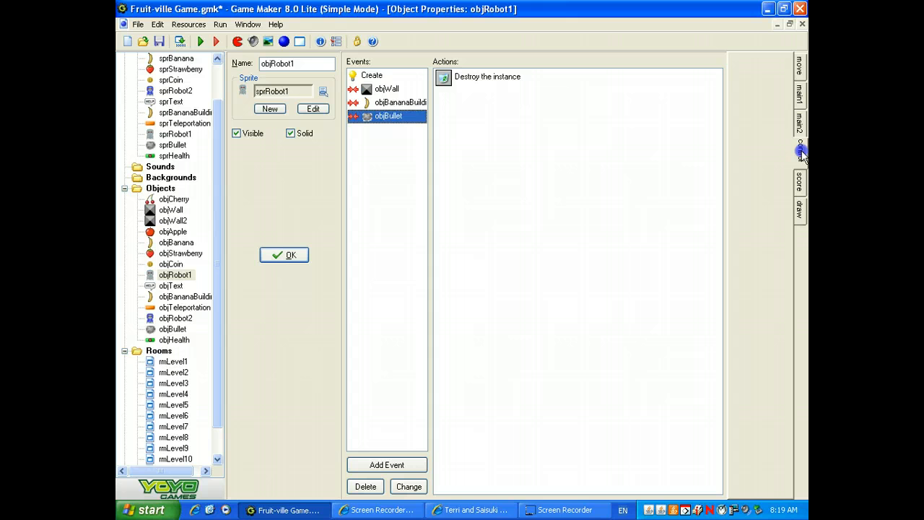
pyautogui.click(799, 149)
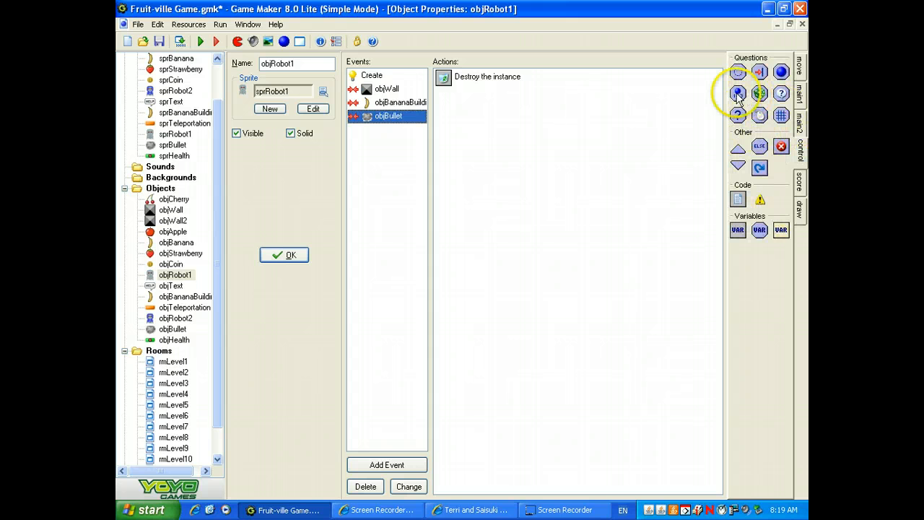
# - Add a Test Instance Count action for objRobot1 equal to 0, then Start Block and Destroy Instance
pyautogui.click(737, 93)
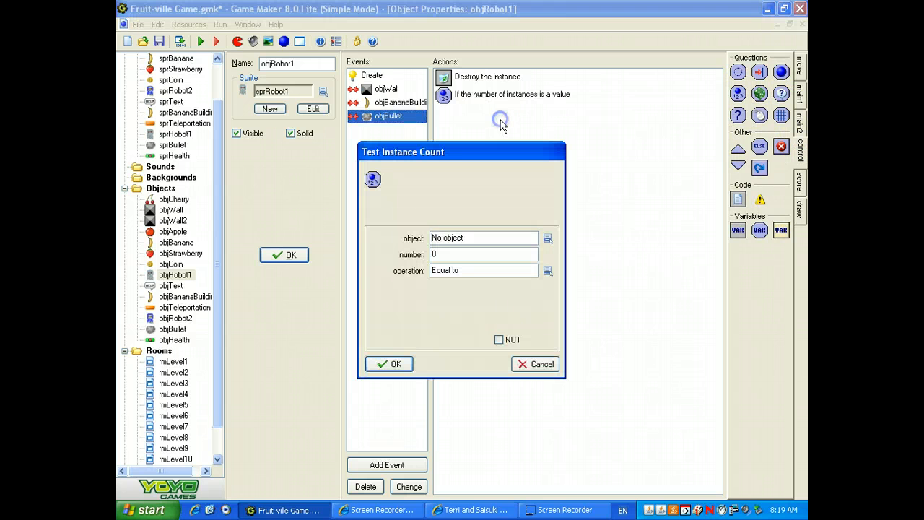
pyautogui.click(549, 238)
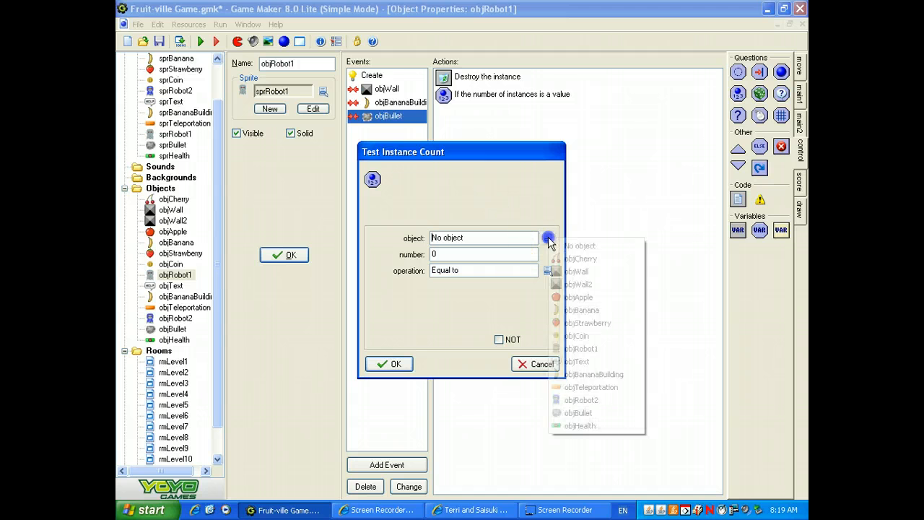
pyautogui.click(580, 348)
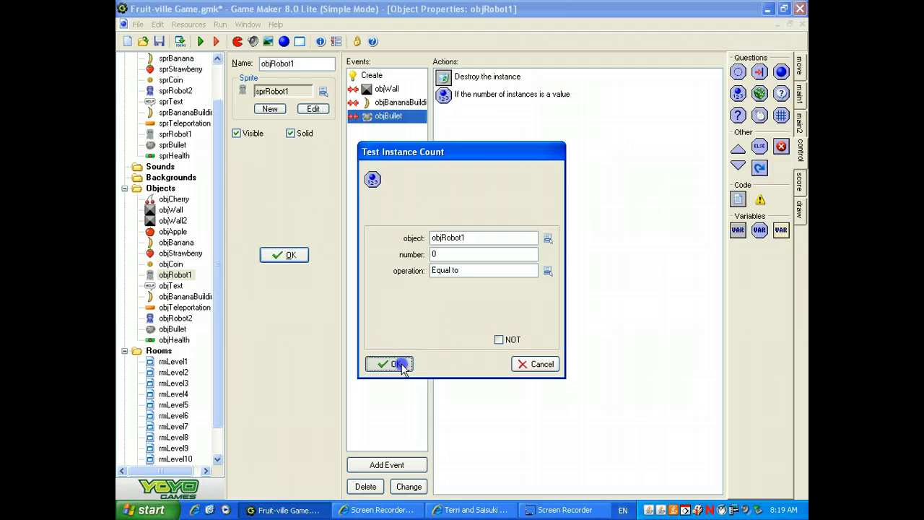
pyautogui.click(390, 363)
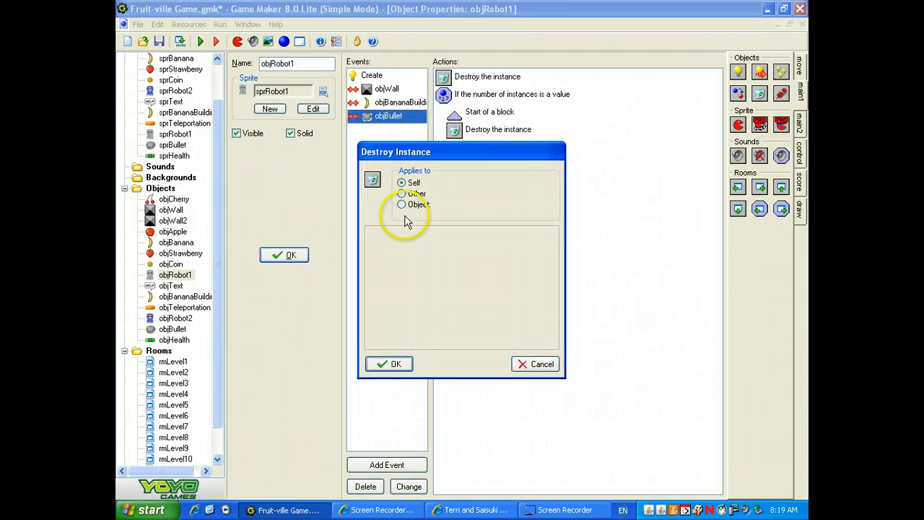
# - Retarget the block's Destroy Instance action to object objWall2
pyautogui.click(401, 204)
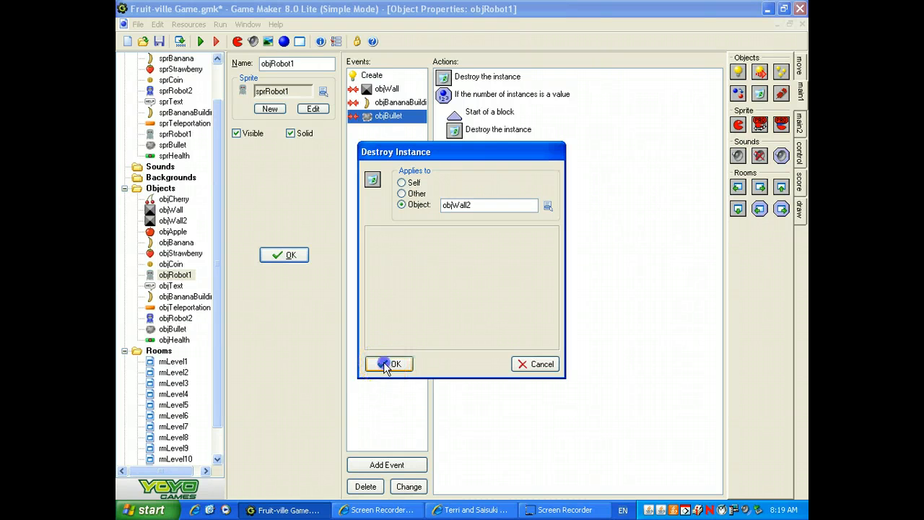
pyautogui.click(388, 364)
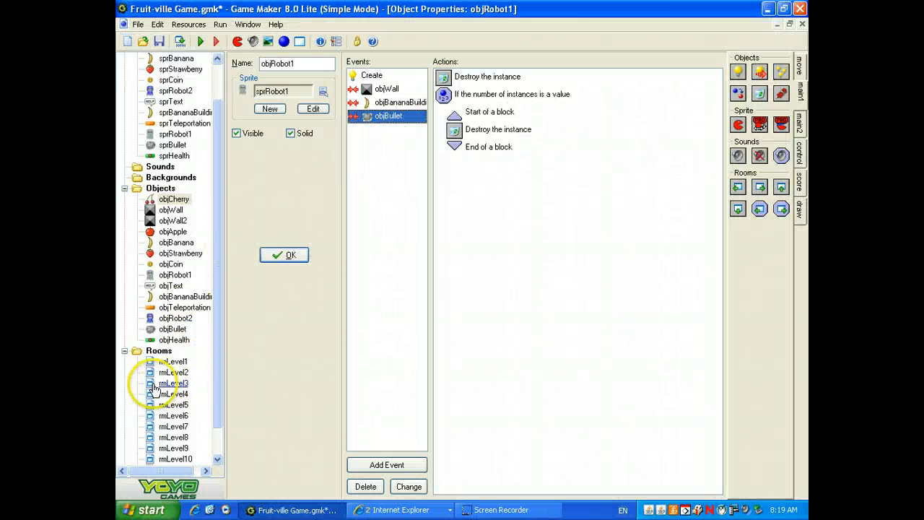
# - Add End Block after the objWall2 destroy action, then select rmLevel1
pyautogui.click(174, 360)
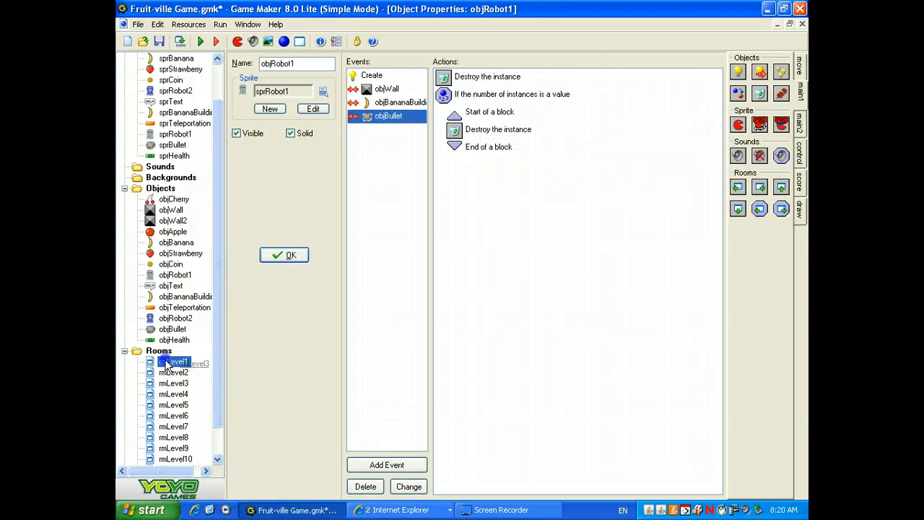